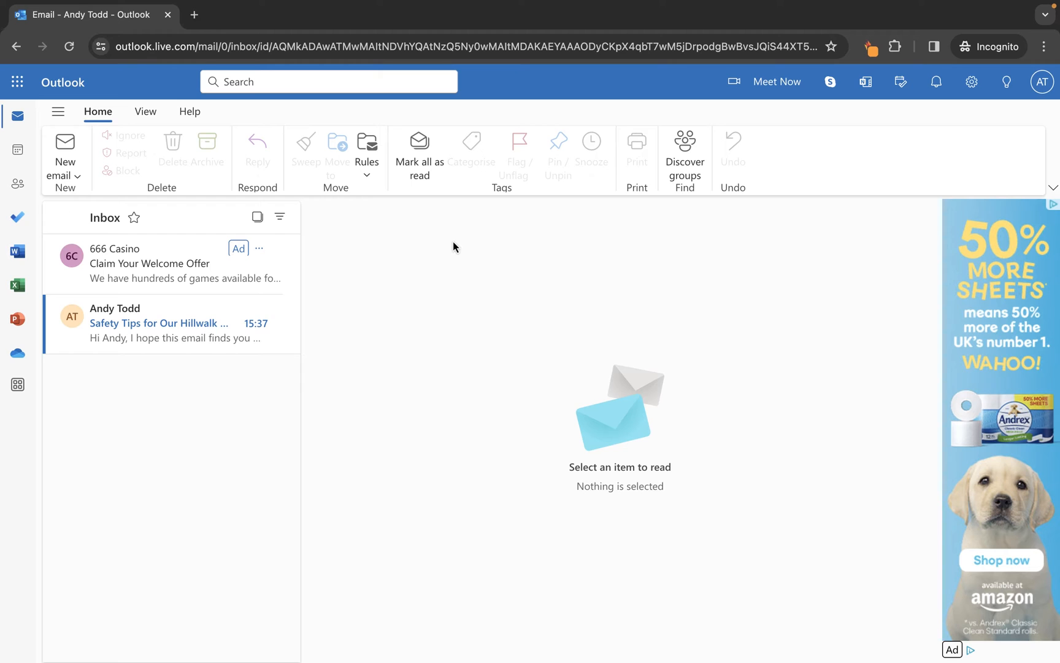
{"action": "mouse_move", "coordinate": [184, 258]}
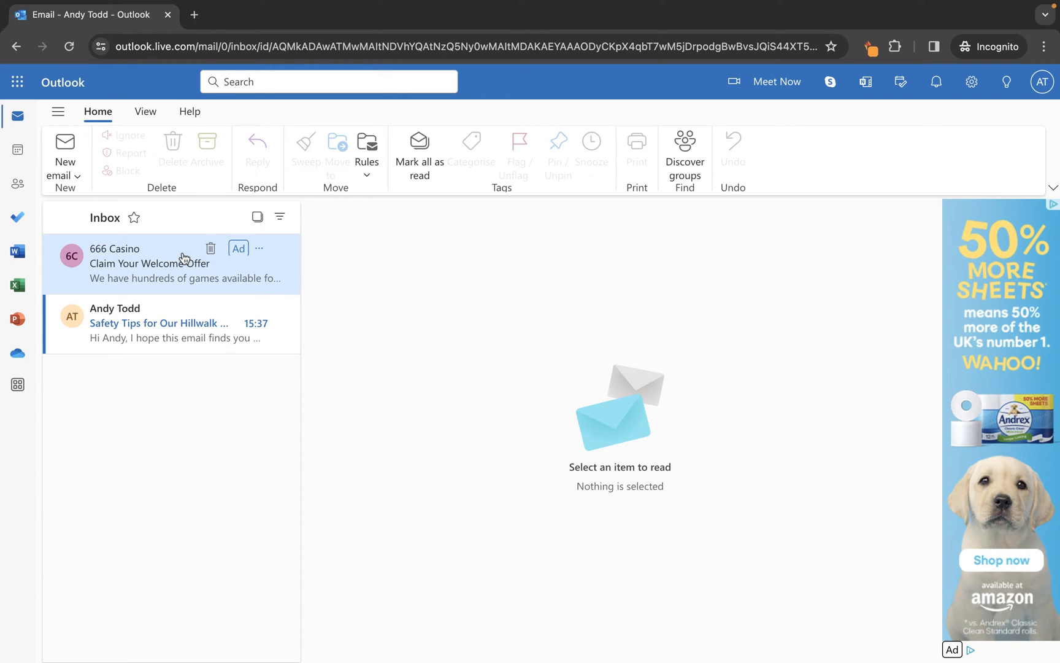
{"action": "mouse_move", "coordinate": [151, 339]}
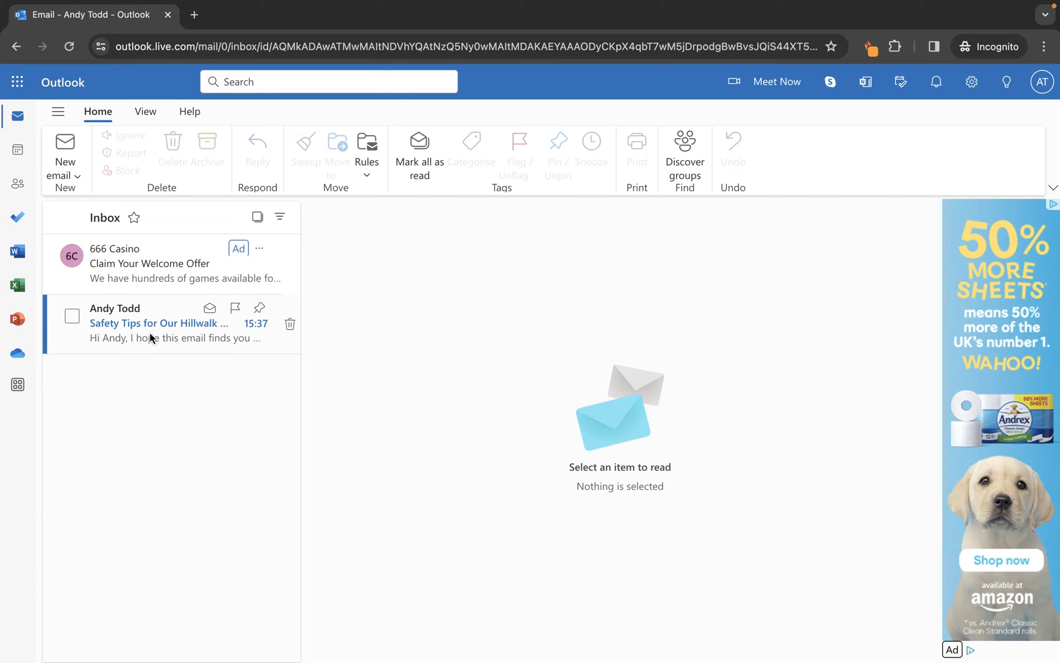
{"action": "mouse_move", "coordinate": [123, 352]}
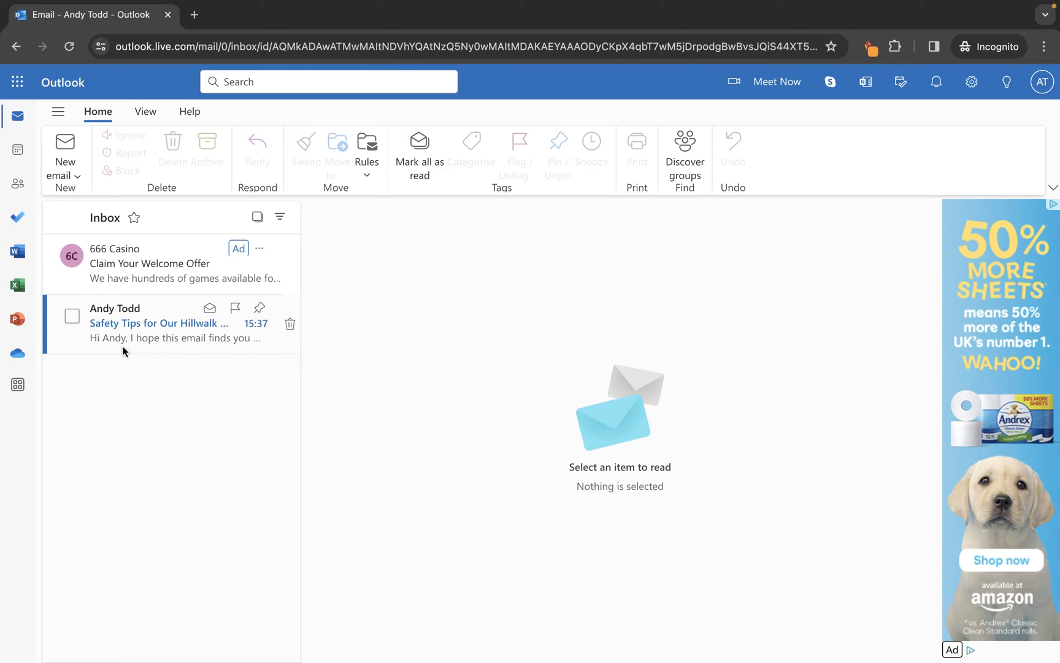
{"action": "mouse_move", "coordinate": [171, 351]}
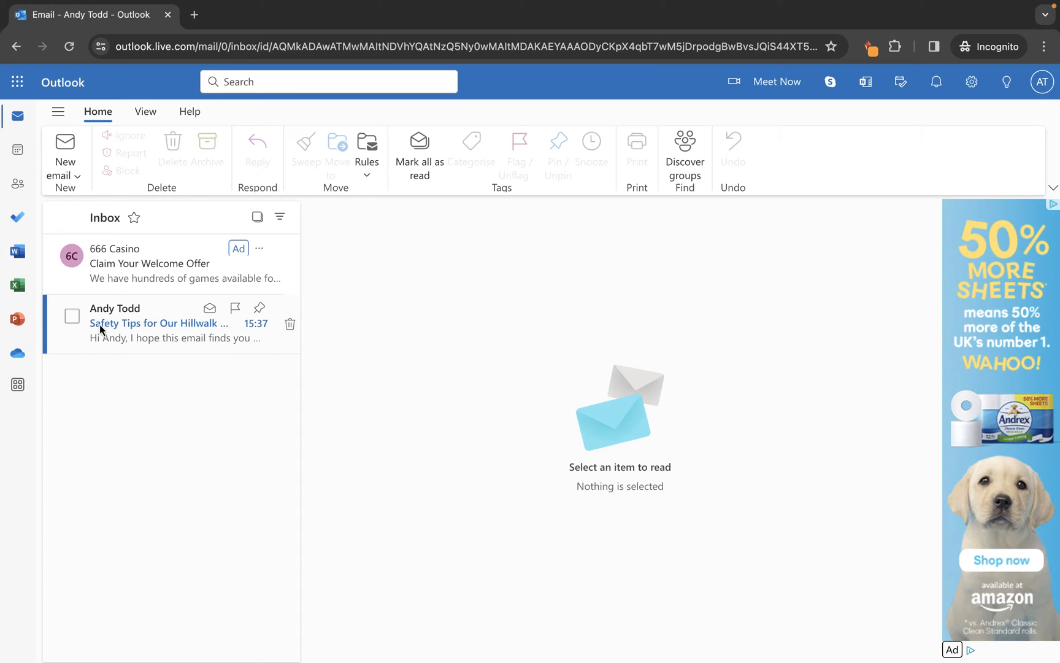
{"action": "mouse_move", "coordinate": [103, 344]}
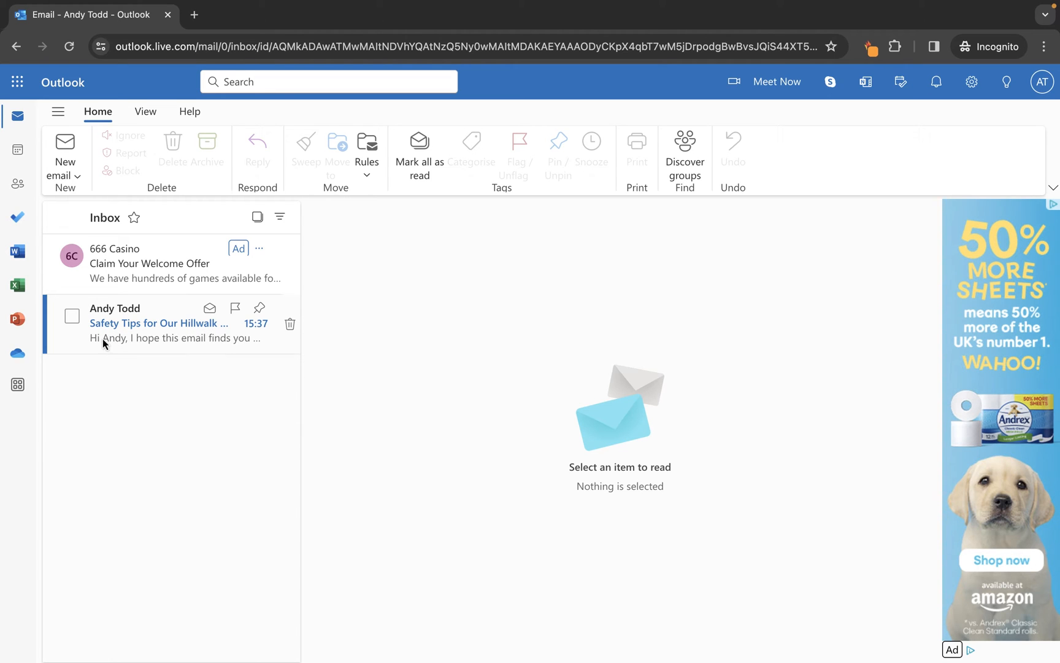
{"action": "mouse_move", "coordinate": [190, 345]}
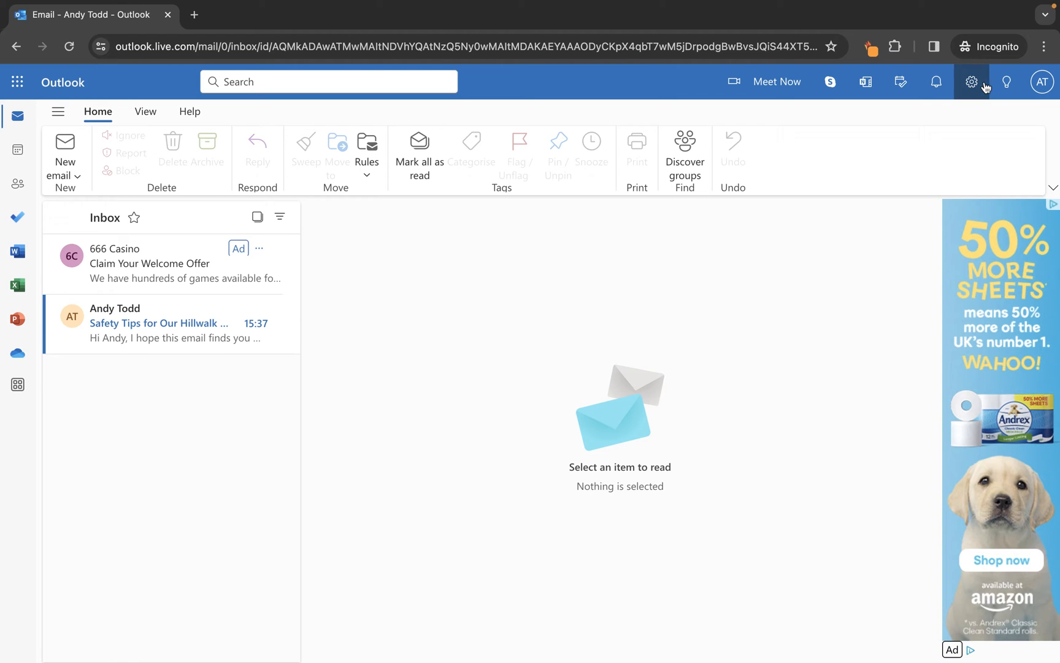
Set Message preview text to Hide preview text in the Layout settings and save.
{"action": "left_click", "coordinate": [972, 82]}
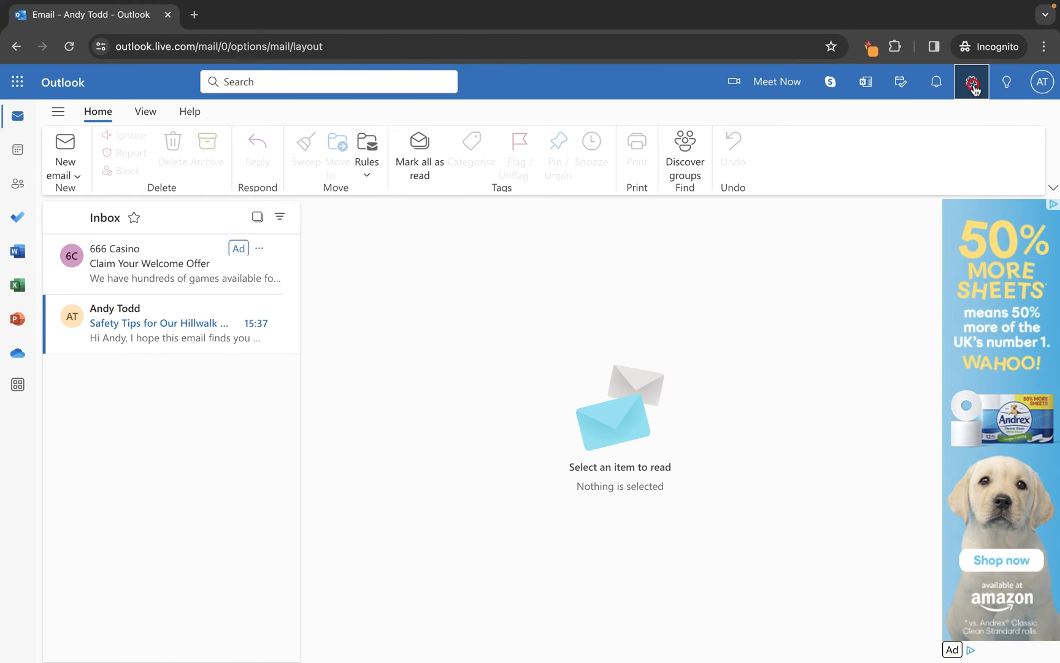
{"action": "left_click", "coordinate": [972, 83]}
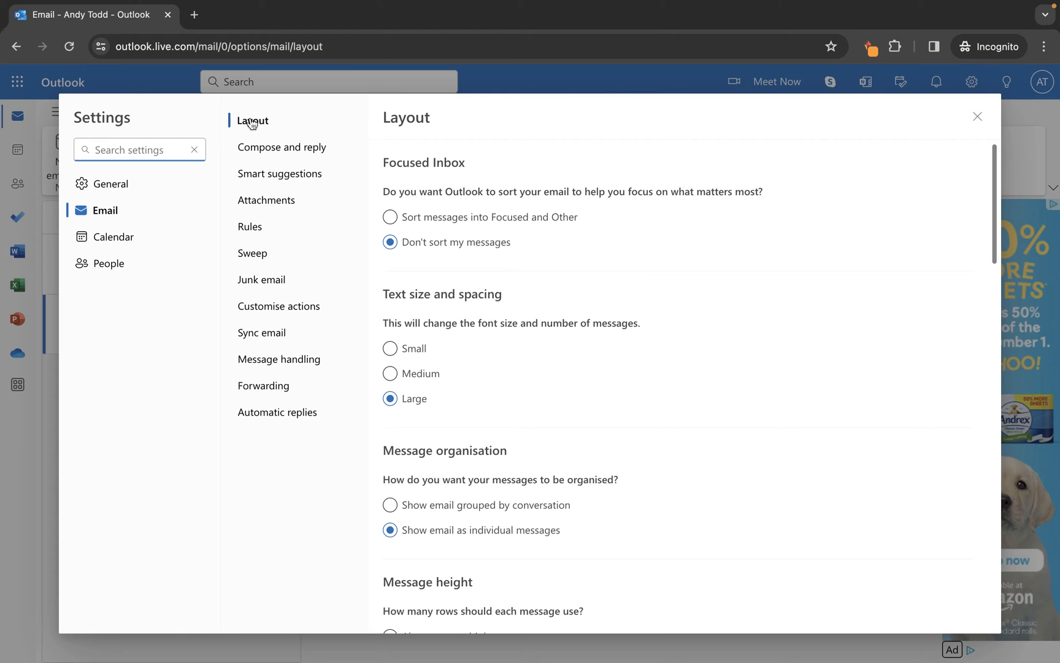
{"action": "scroll", "scroll_direction": "down", "scroll_amount": 3}
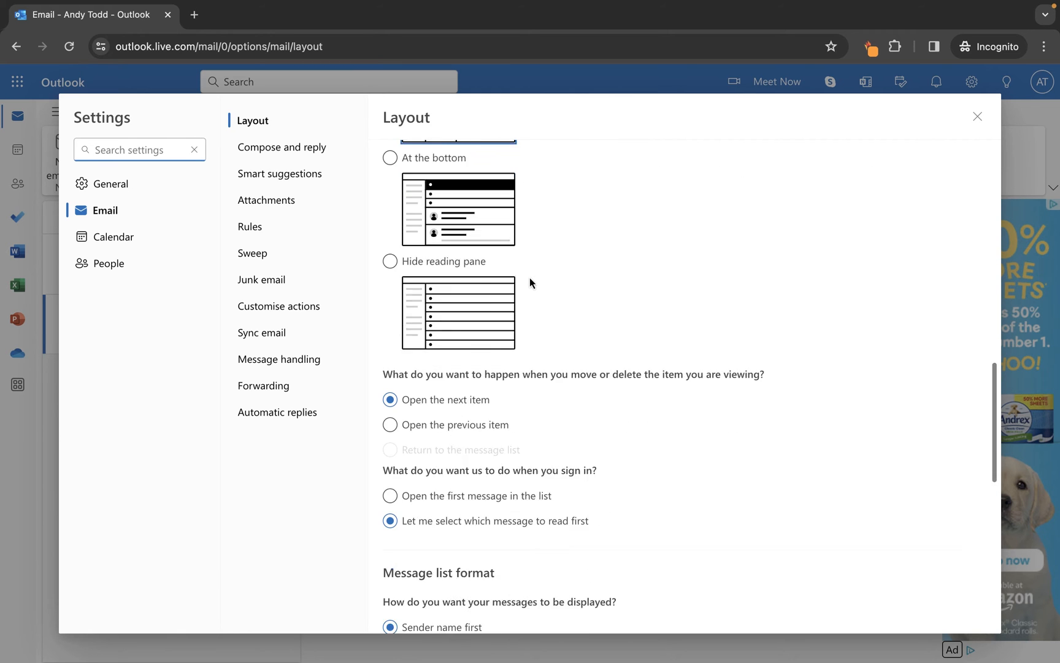
{"action": "scroll", "scroll_direction": "down", "scroll_amount": 3}
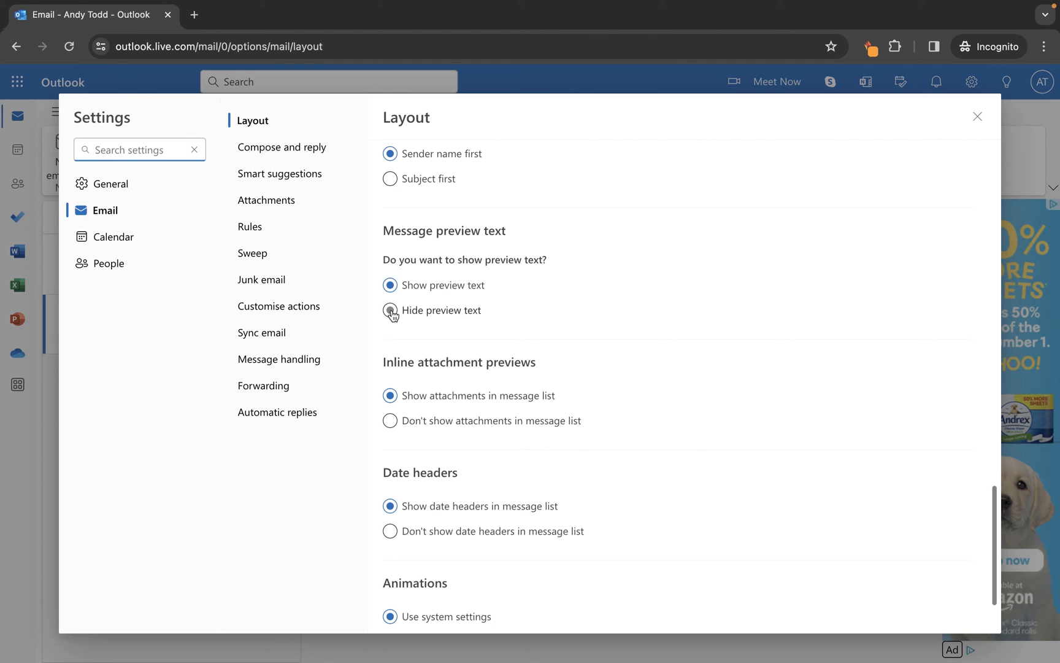
{"action": "left_click", "coordinate": [390, 311]}
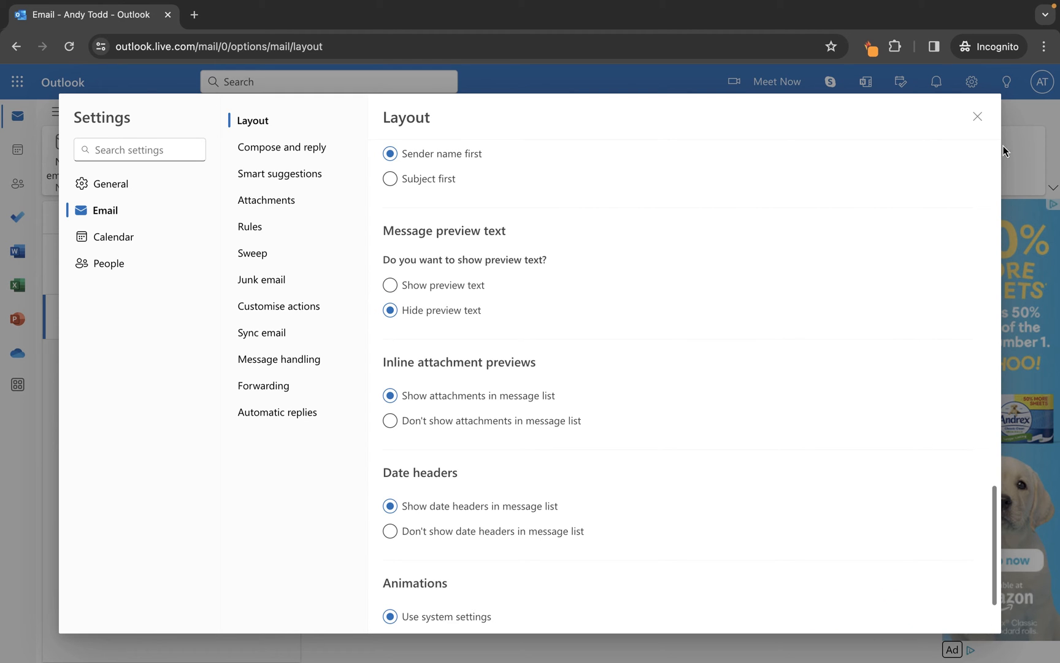
{"action": "left_click", "coordinate": [978, 117]}
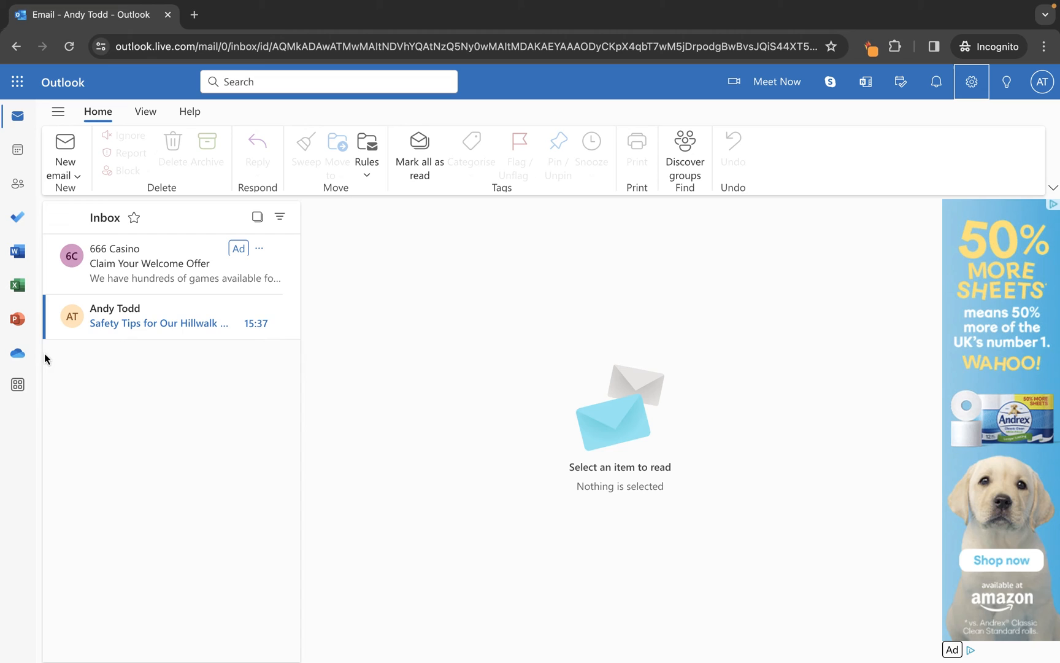
{"action": "mouse_move", "coordinate": [207, 349]}
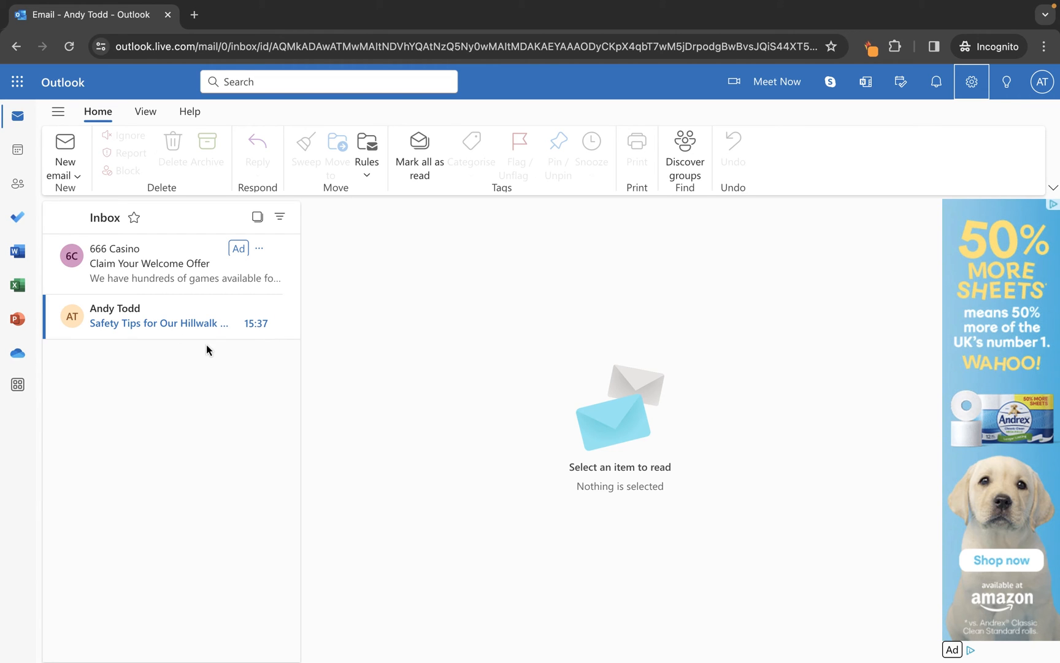
{"action": "mouse_move", "coordinate": [216, 376]}
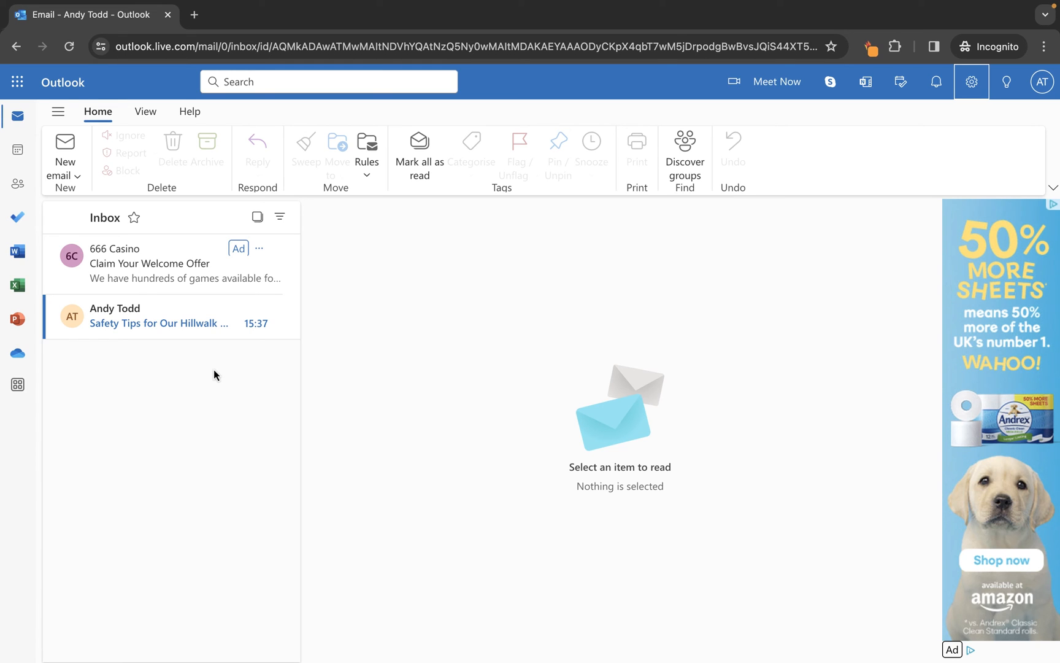
Reopen the mail Layout settings from the gear icon.
{"action": "left_click", "coordinate": [972, 81]}
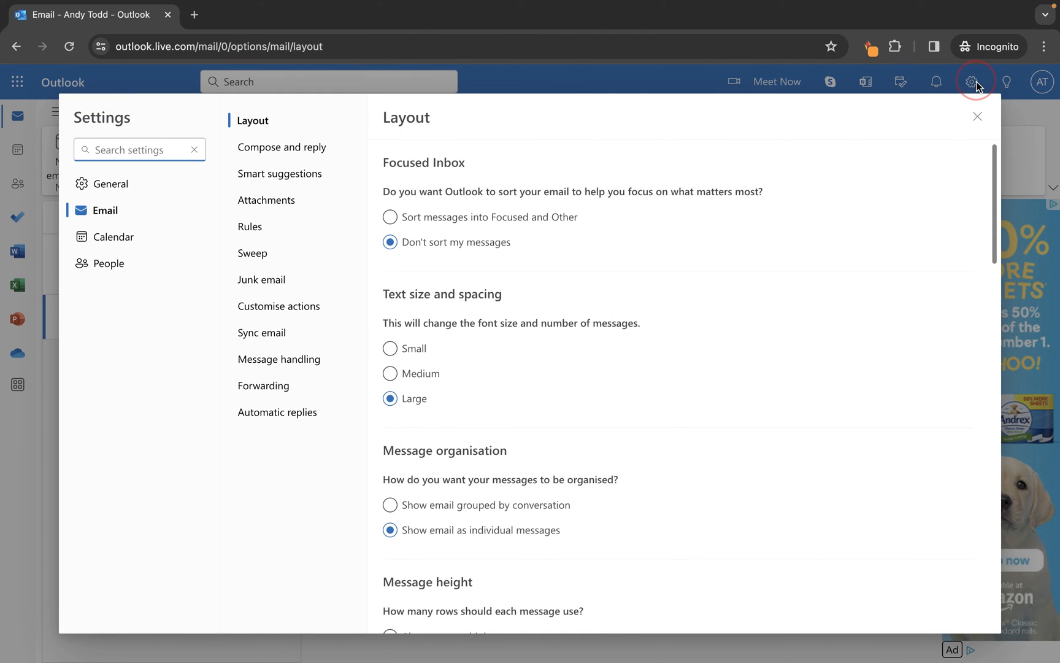
Set Message preview text back to Show preview text and save the change.
{"action": "scroll", "scroll_direction": "down", "scroll_amount": 3}
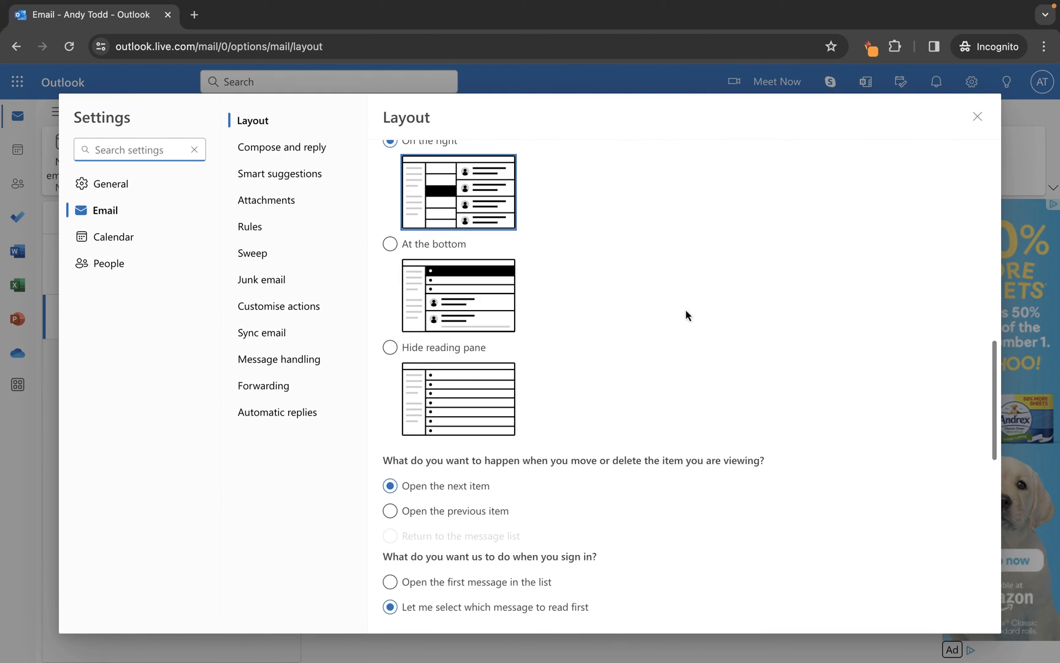
{"action": "scroll", "scroll_direction": "down", "scroll_amount": 3}
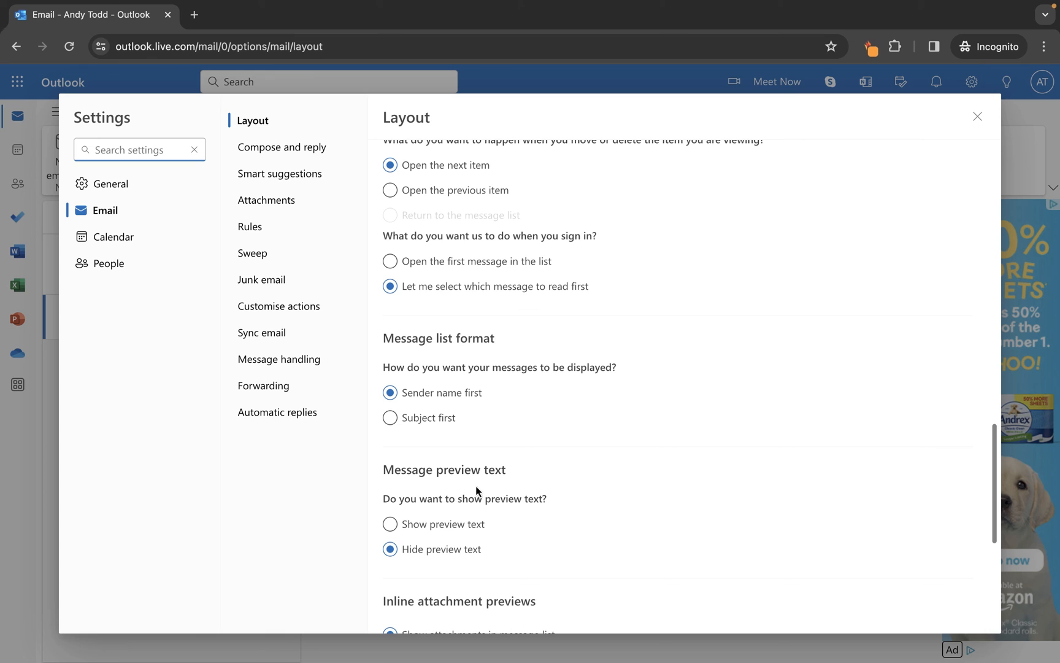
{"action": "left_click", "coordinate": [391, 523]}
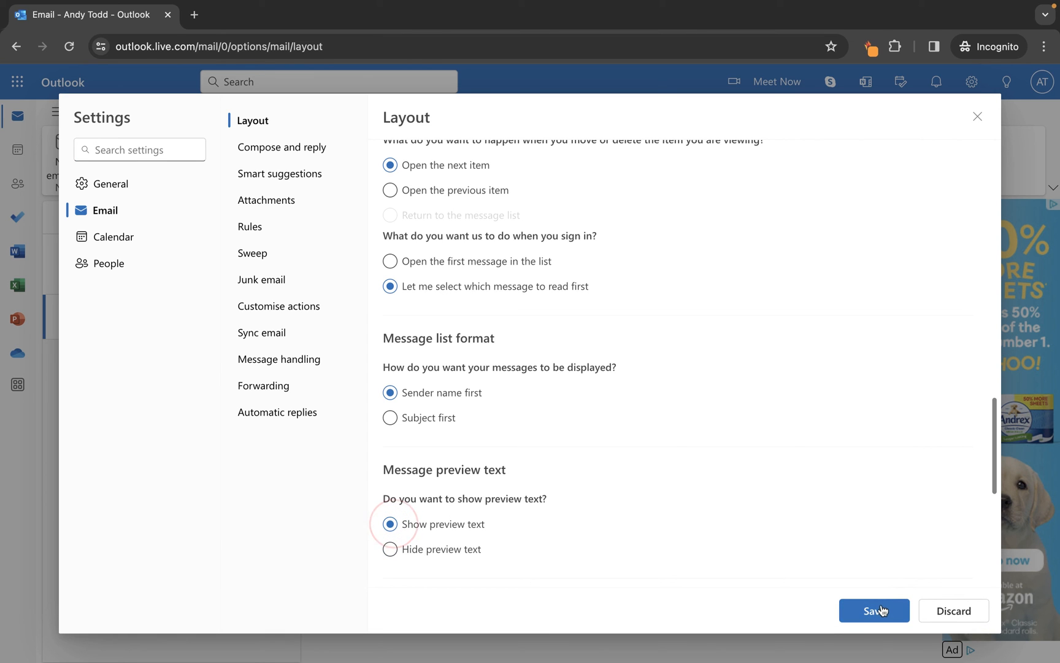
{"action": "left_click", "coordinate": [874, 611]}
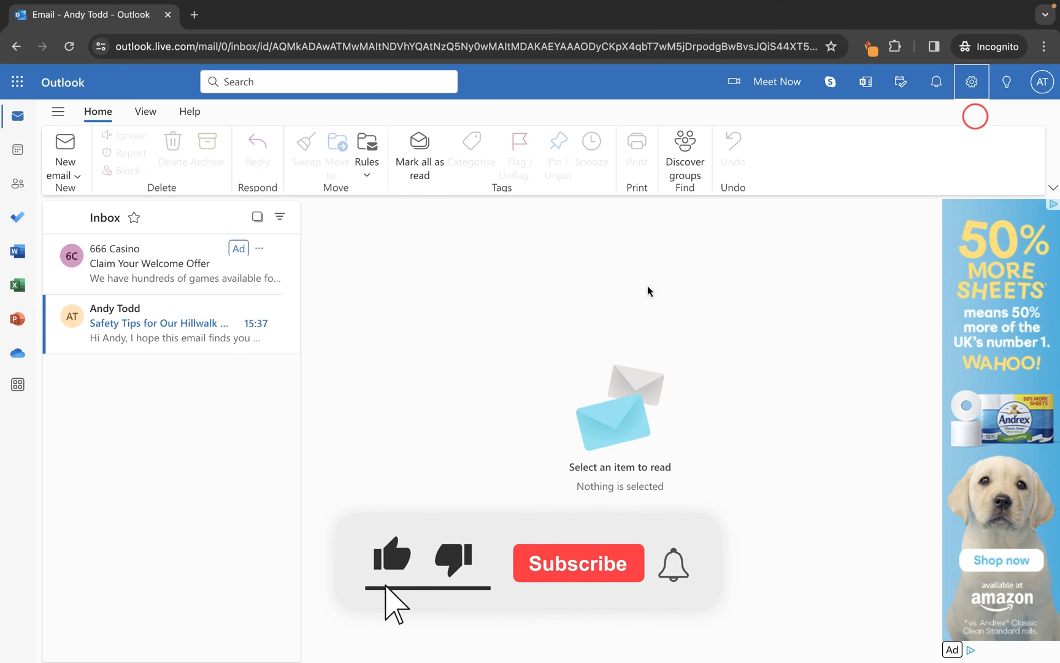
{"action": "left_click", "coordinate": [576, 562]}
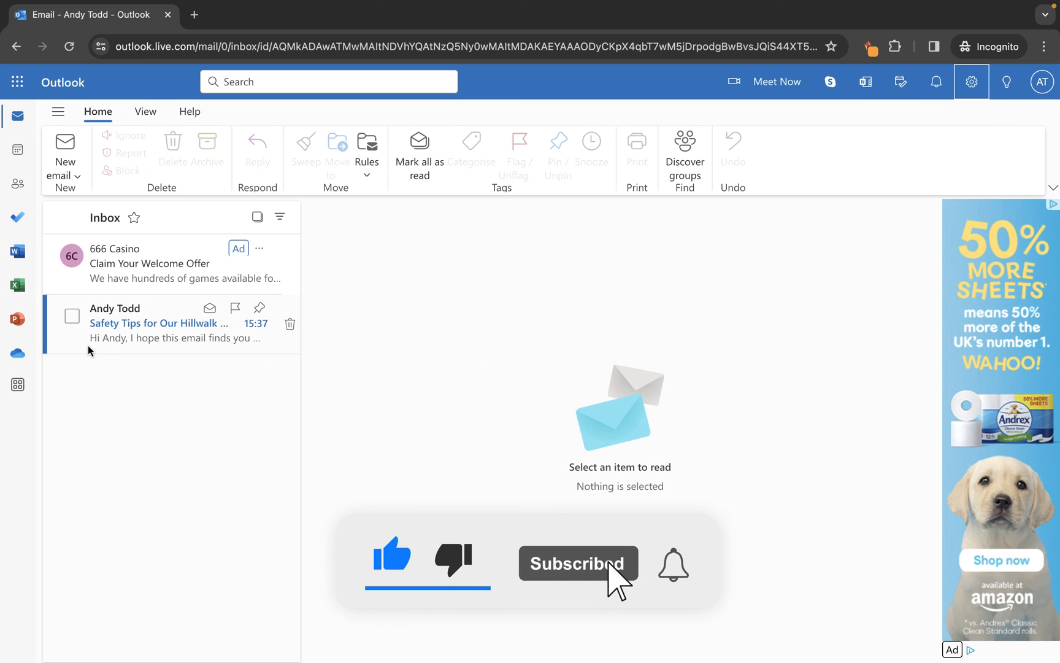